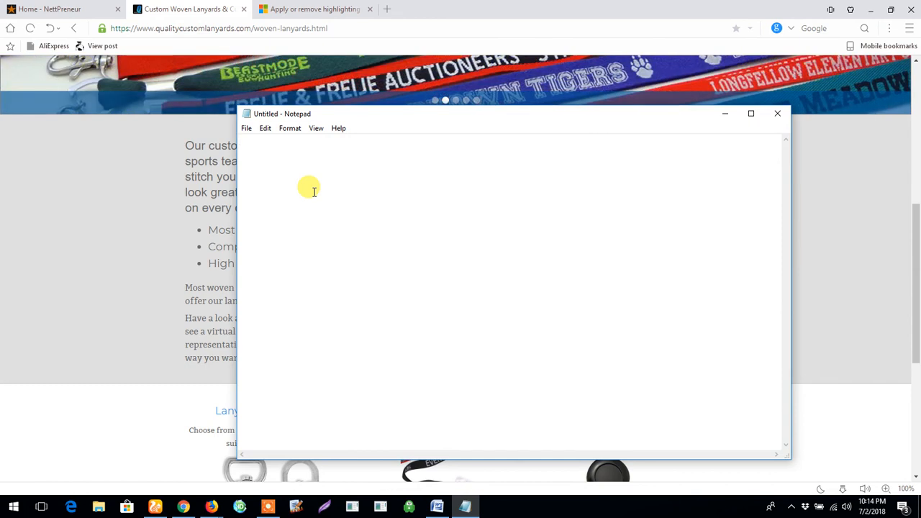
- Type the note "How to remove background color from a highlighted on an MS Word Document." in Notepad
text(How to)
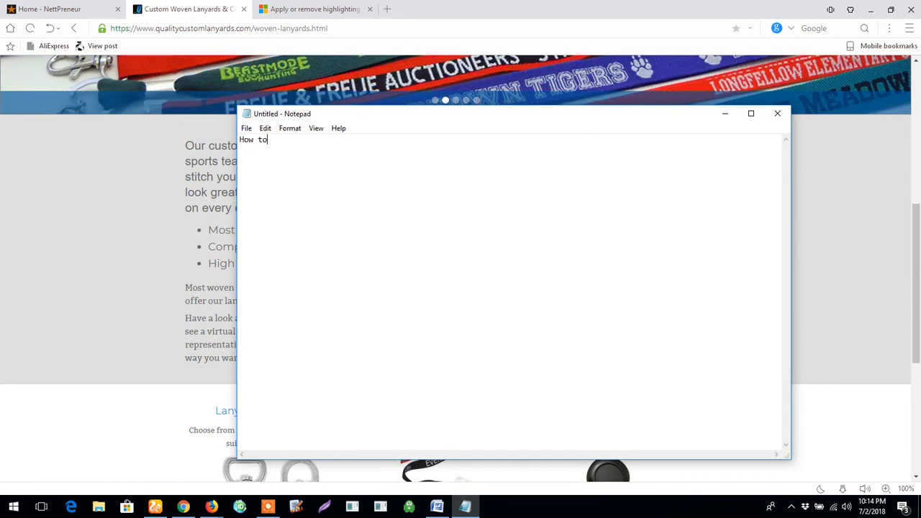
text(remove)
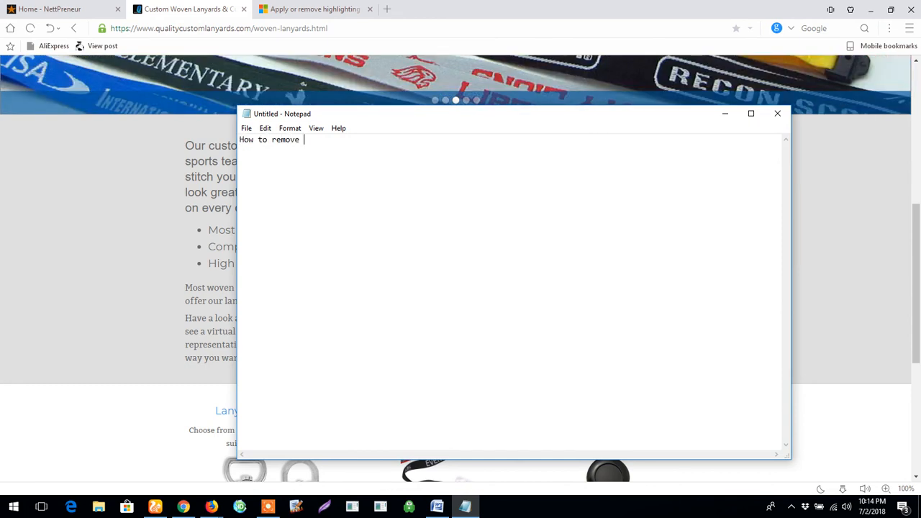
text(background color)
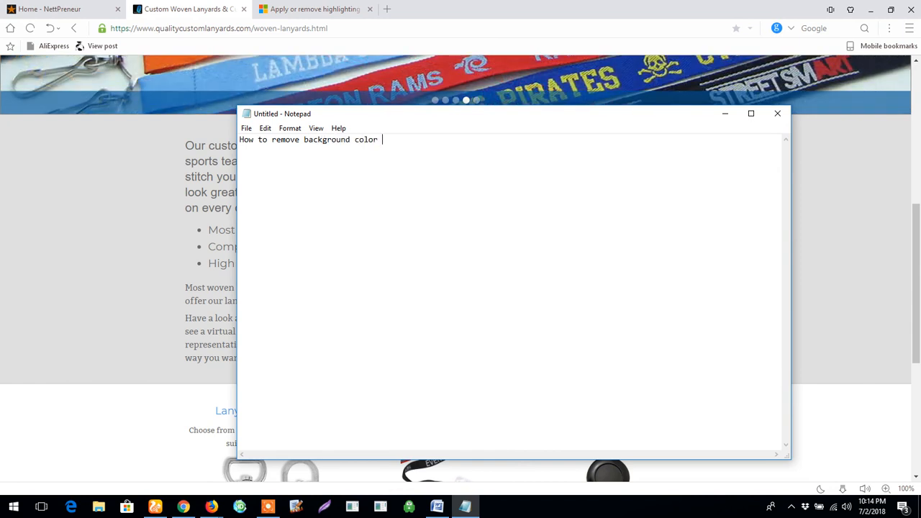
text(from a hi)
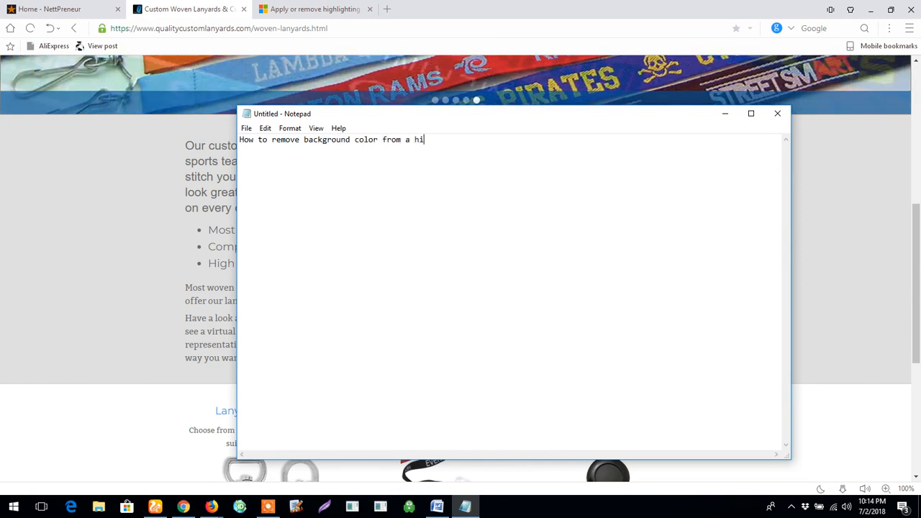
text(ghlite)
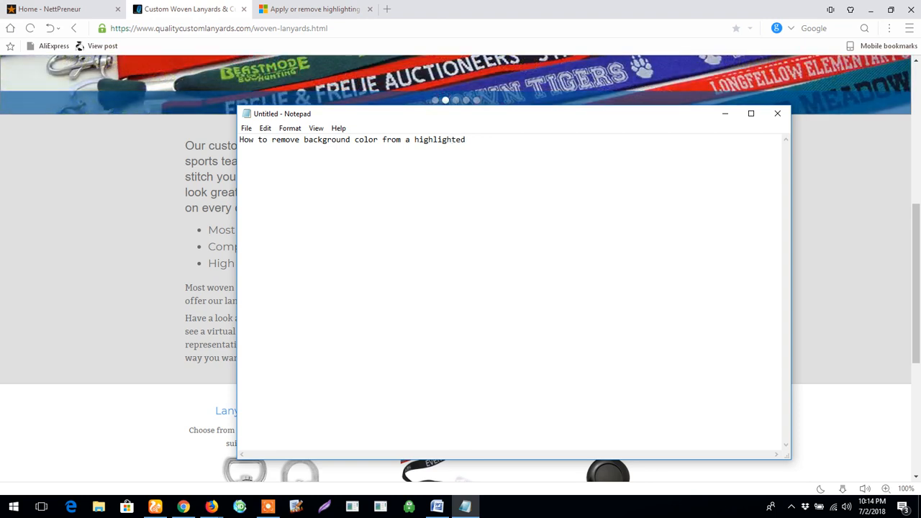
text(on an MS Word)
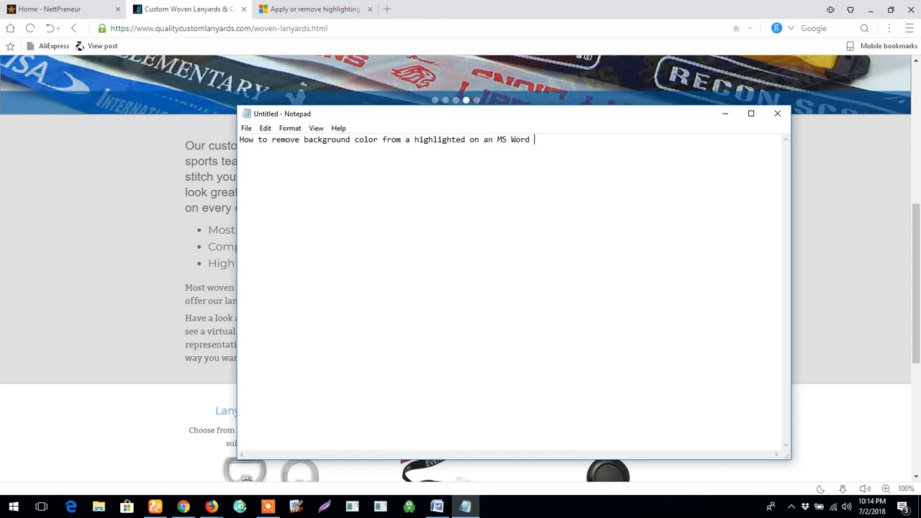
text(Document)
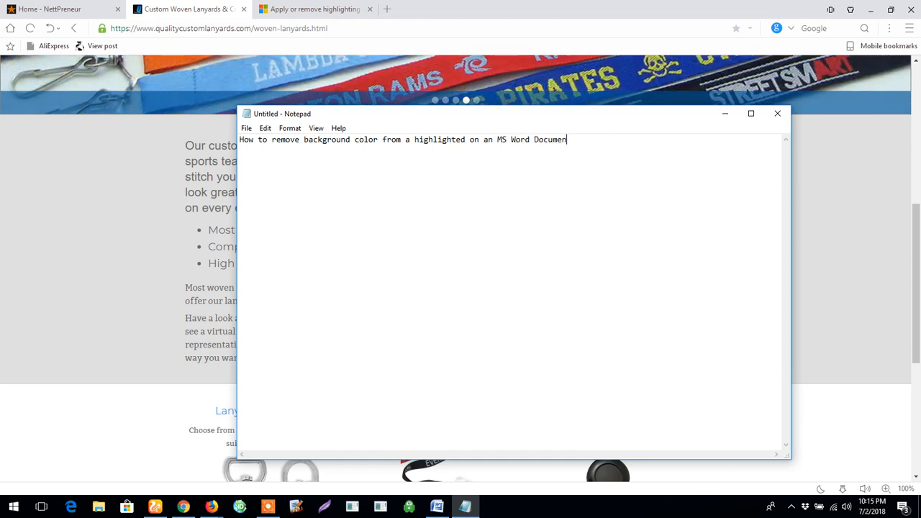
text(t.)
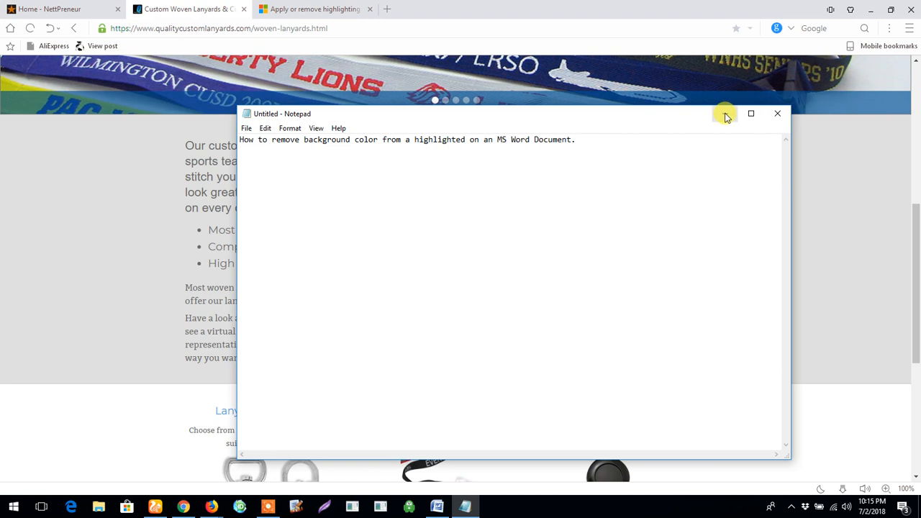
- Minimize Notepad and copy the selected lanyard description text from the Chrome page
click(777, 113)
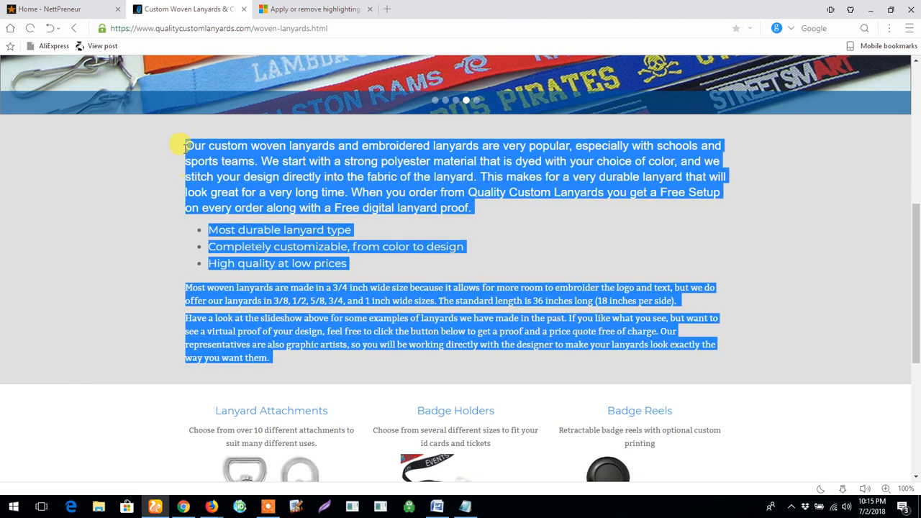
right_click(199, 151)
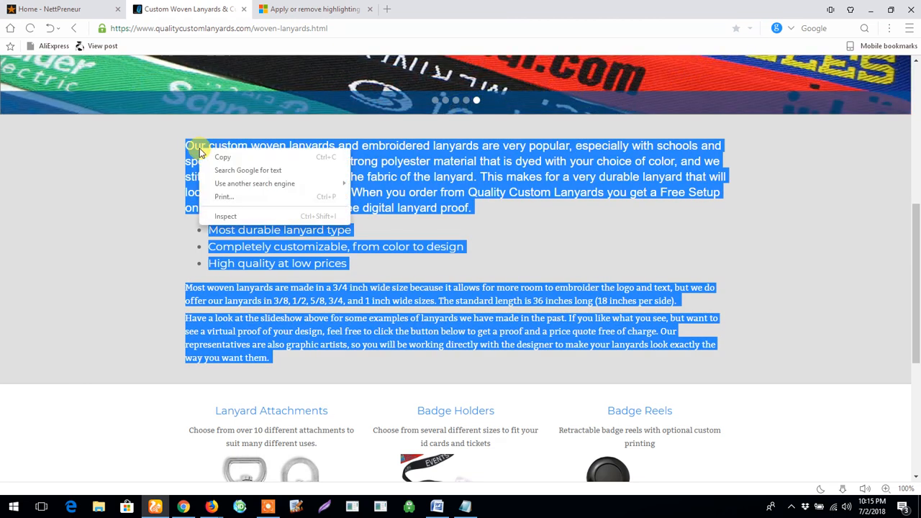
mouse_move(416, 481)
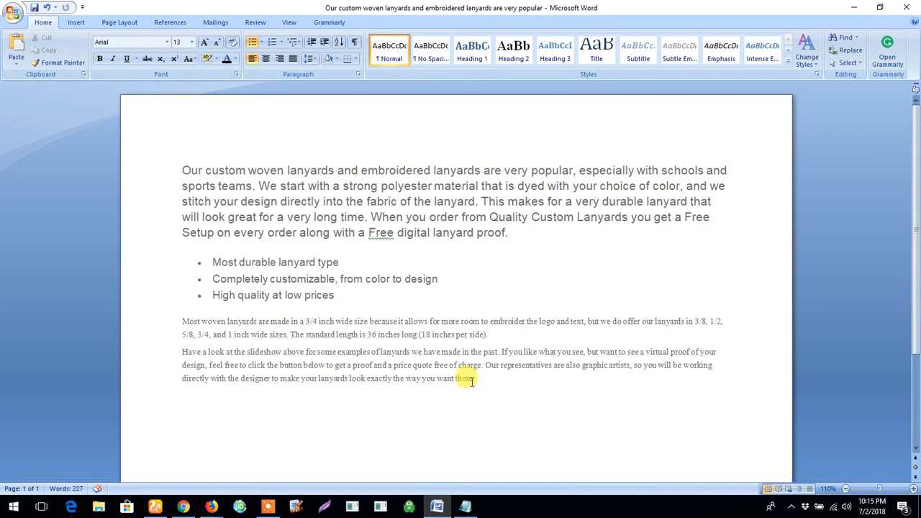
- Paste the lanyard paragraphs and bullet list into the Word document and scroll through them
key(ctrl+a)
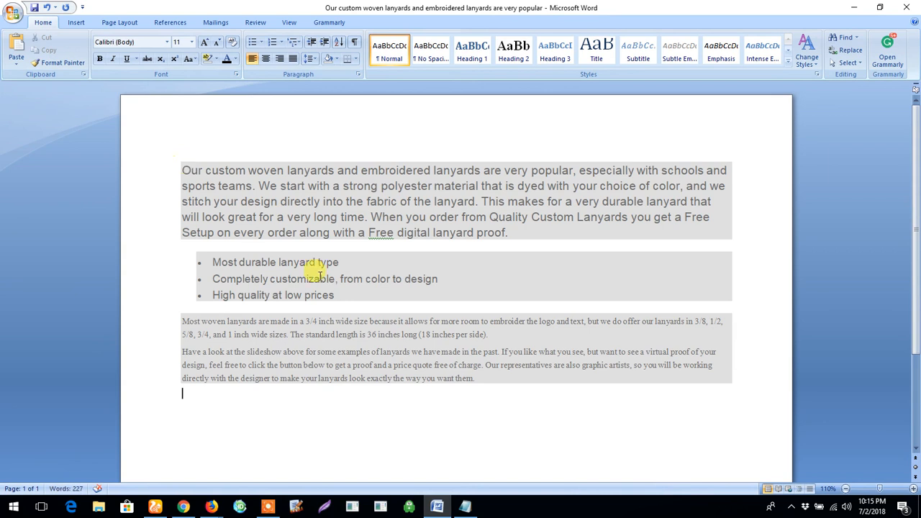
scroll(down, 3)
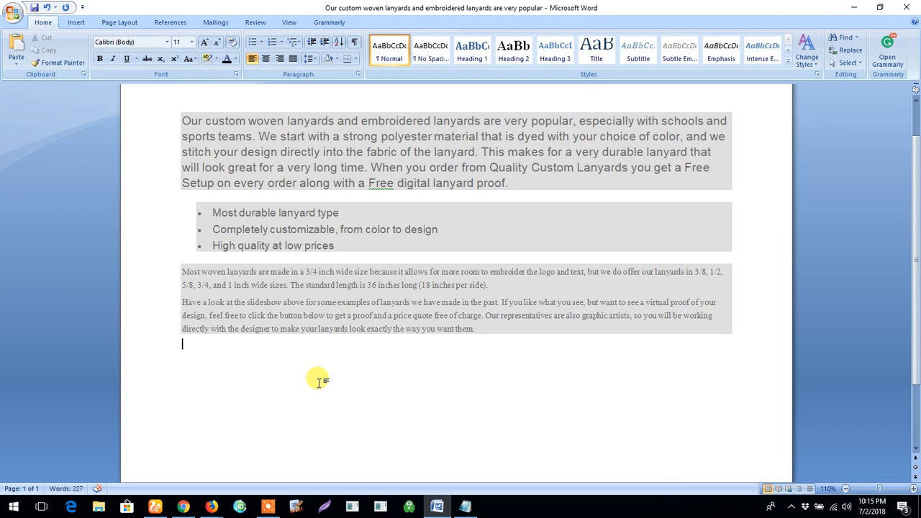
mouse_move(497, 348)
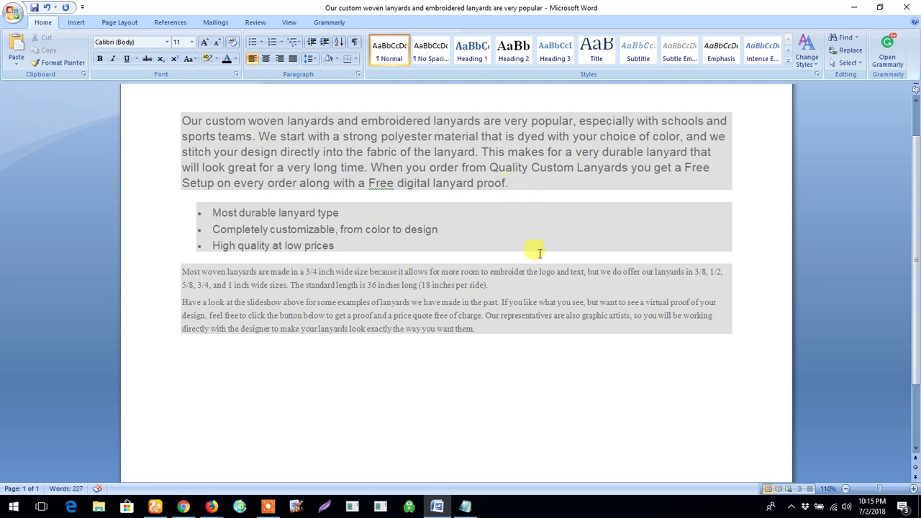
mouse_move(497, 241)
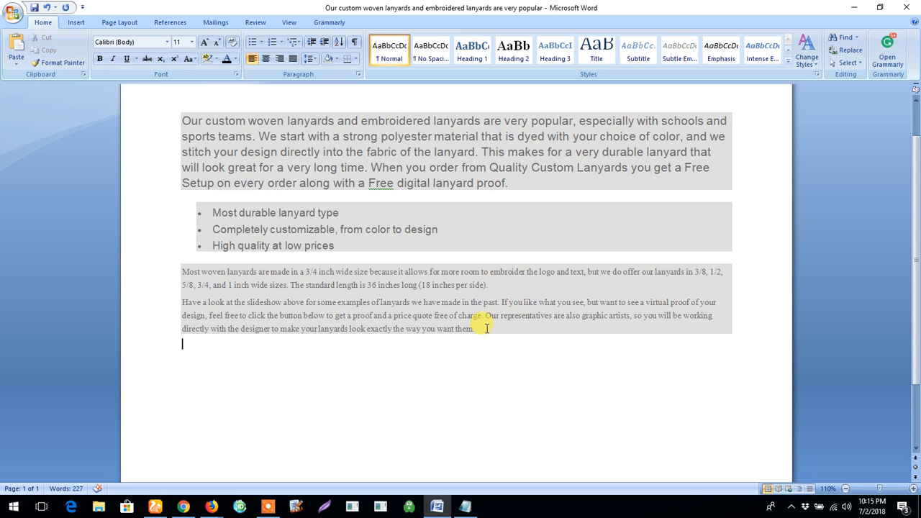
mouse_move(482, 334)
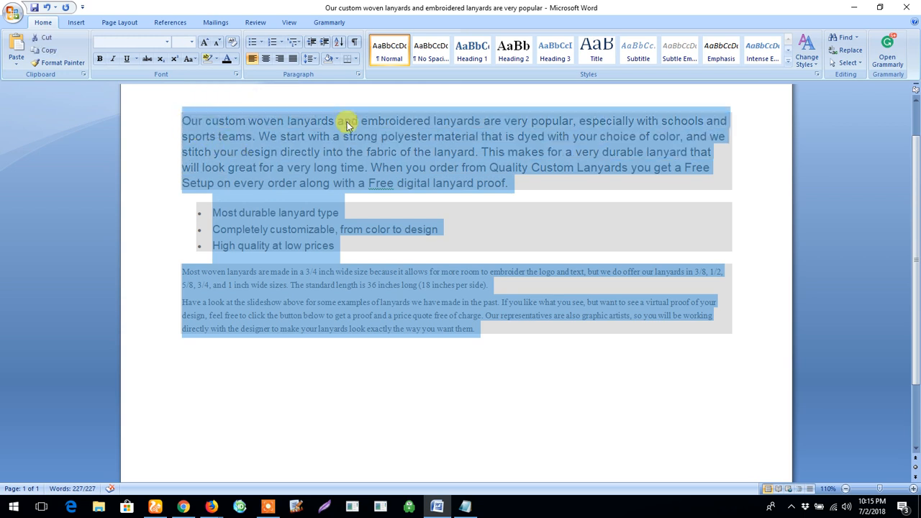
mouse_move(335, 99)
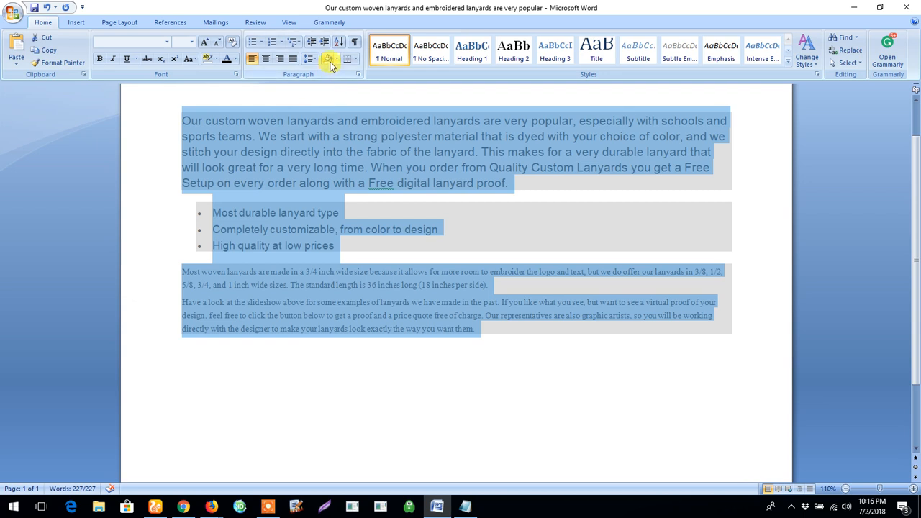
mouse_move(325, 59)
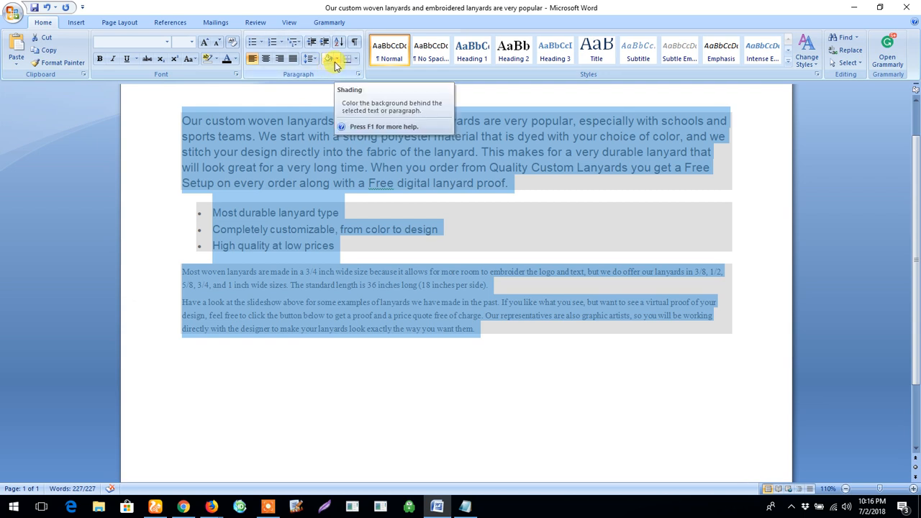
- Set the selected text's paragraph shading to No Color, then deselect to check the result
click(331, 59)
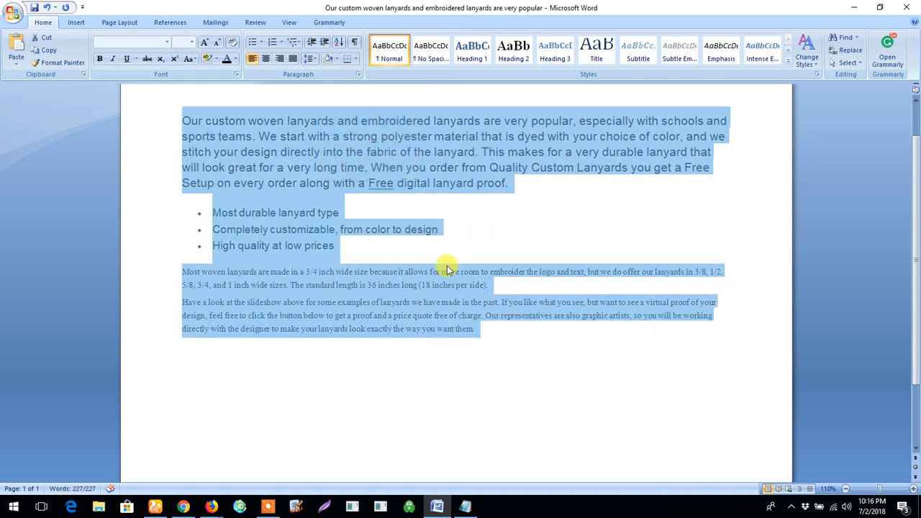
click(335, 246)
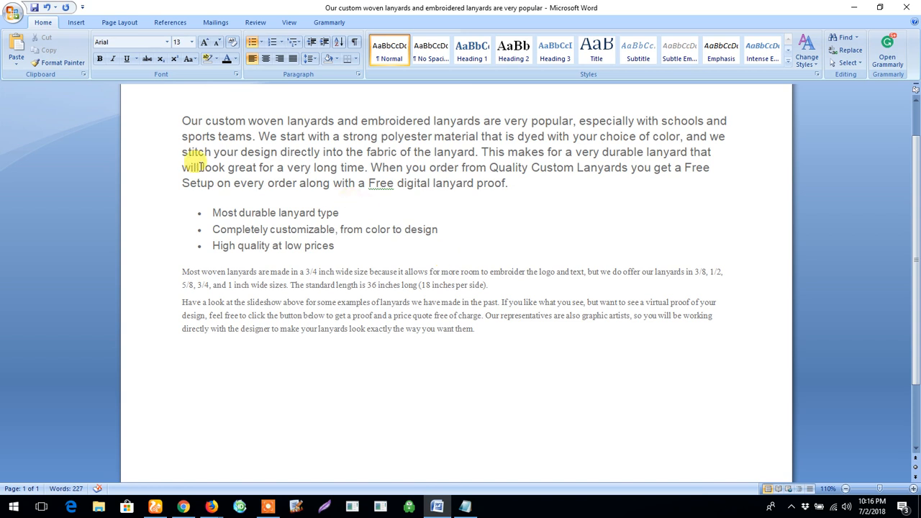
click(334, 245)
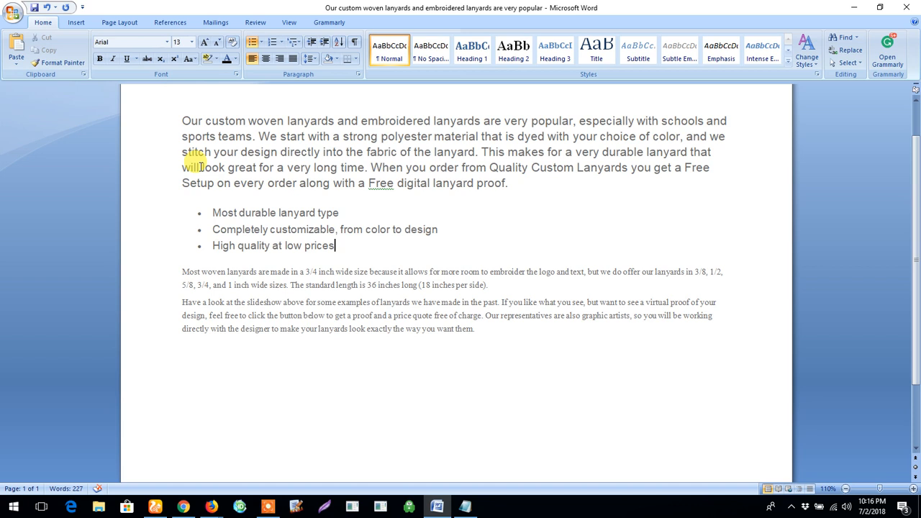